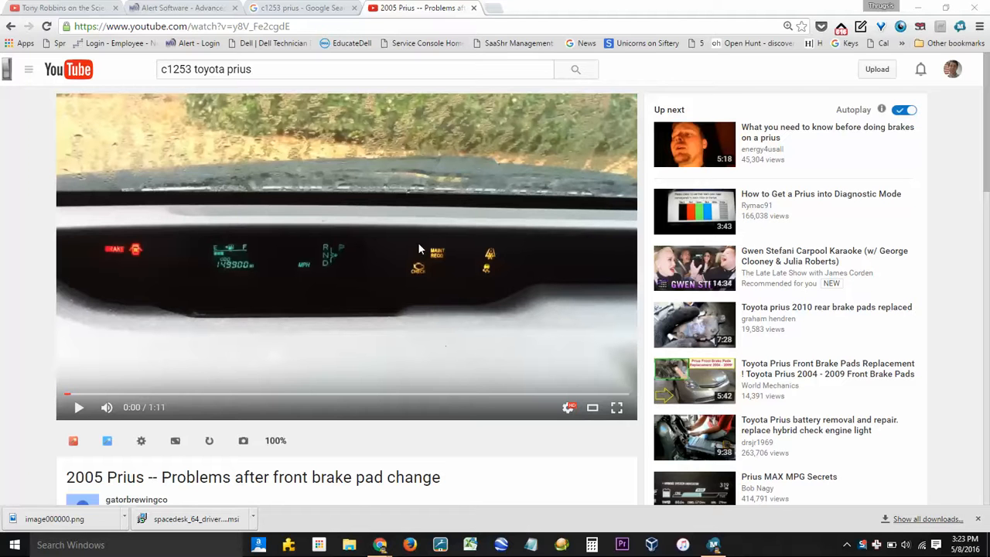
{"action": "mouse_move", "coordinate": [318, 244]}
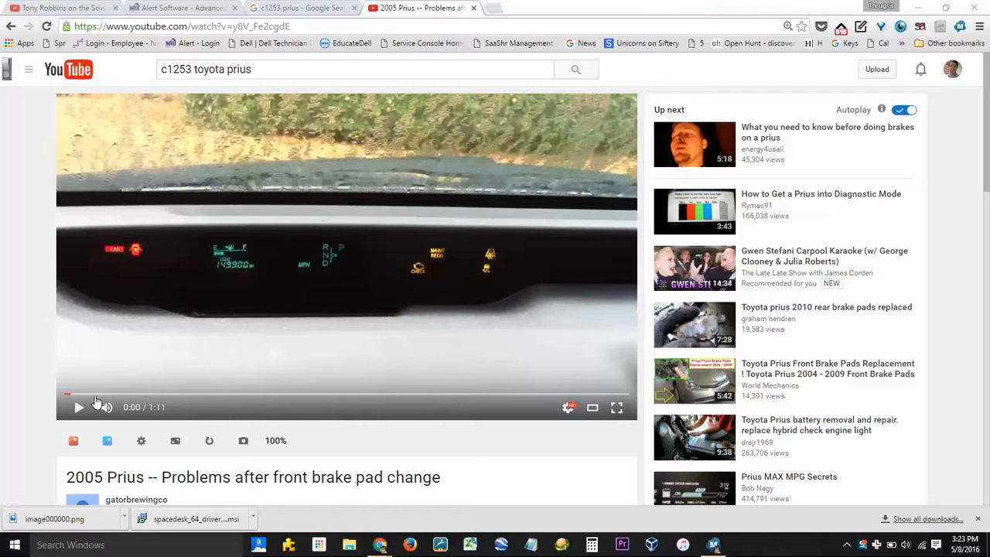
Play the Prius brake-light video and pause it at 0:13
{"action": "left_click", "coordinate": [78, 407]}
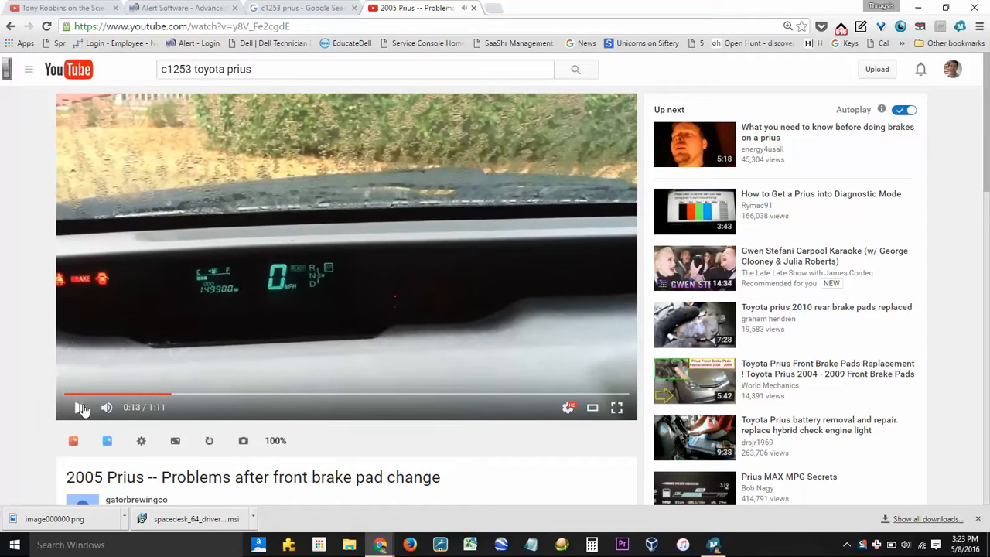
{"action": "left_click", "coordinate": [79, 407]}
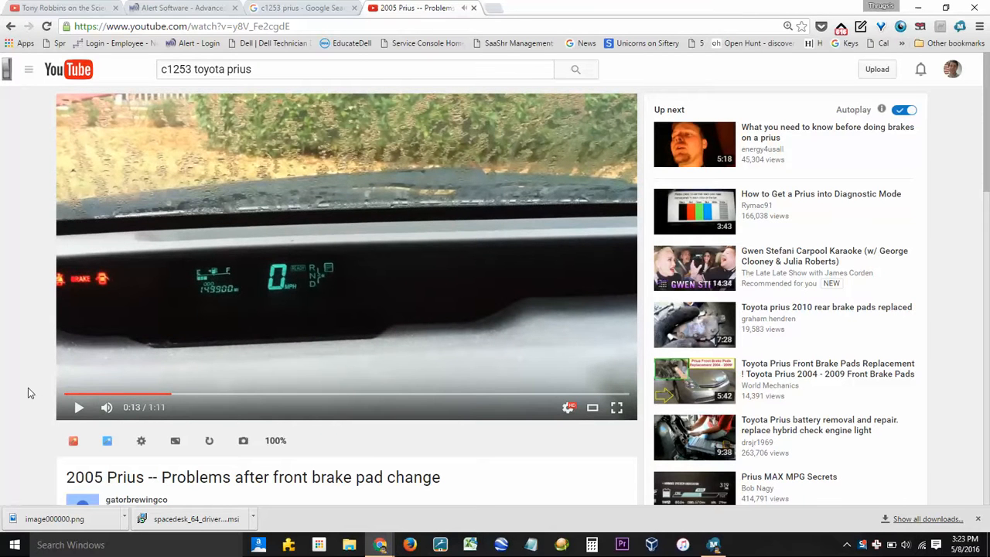
Draft a public comment recommending the $14.95 eBay ABS relay listing
{"action": "scroll", "scroll_direction": "down", "scroll_amount": 3}
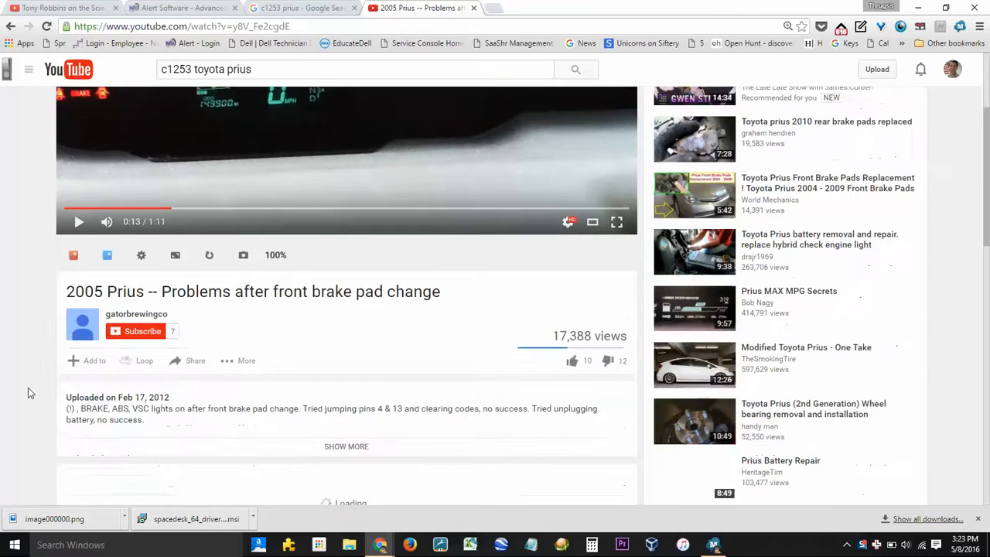
{"action": "scroll", "scroll_direction": "down", "scroll_amount": 3}
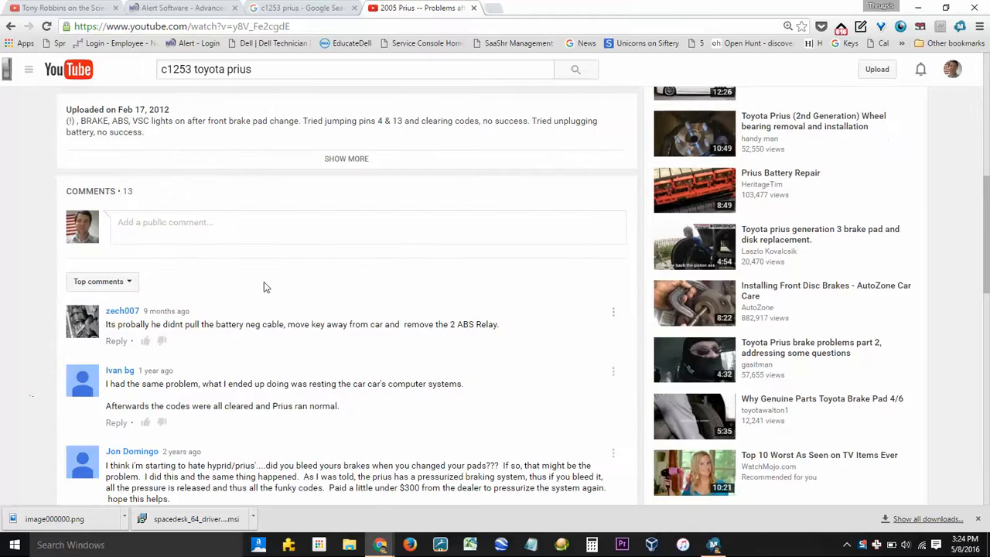
{"action": "left_click", "coordinate": [301, 224]}
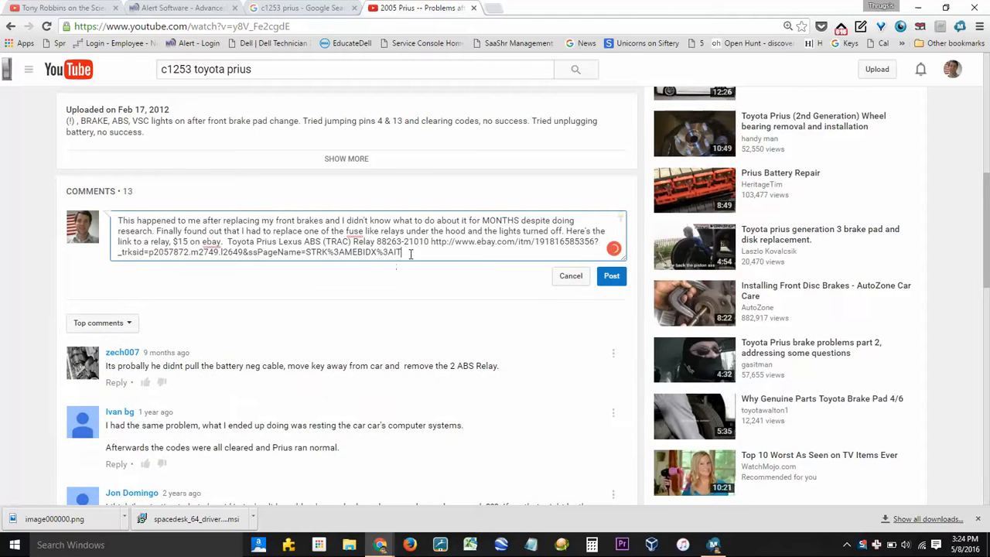
{"action": "left_click", "coordinate": [494, 8]}
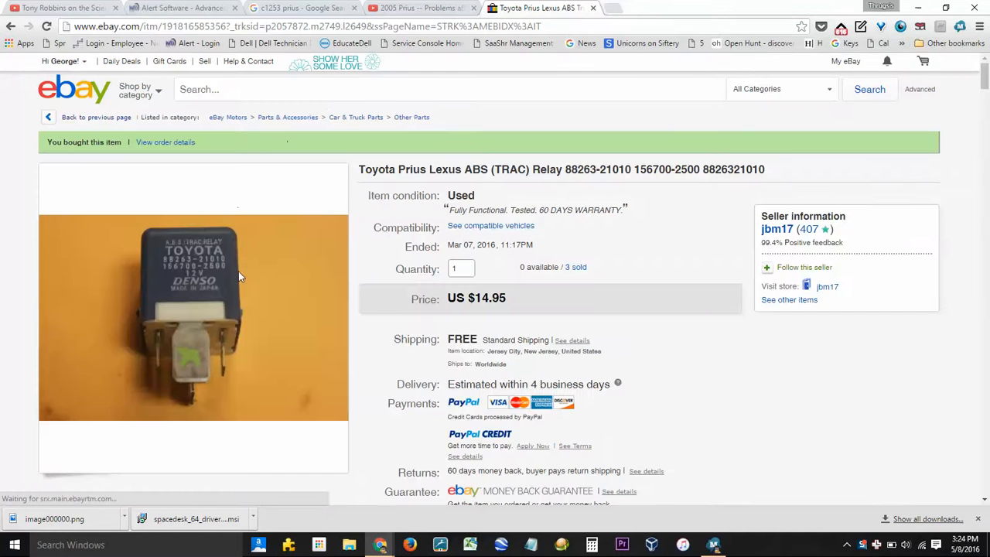
{"action": "mouse_move", "coordinate": [208, 269]}
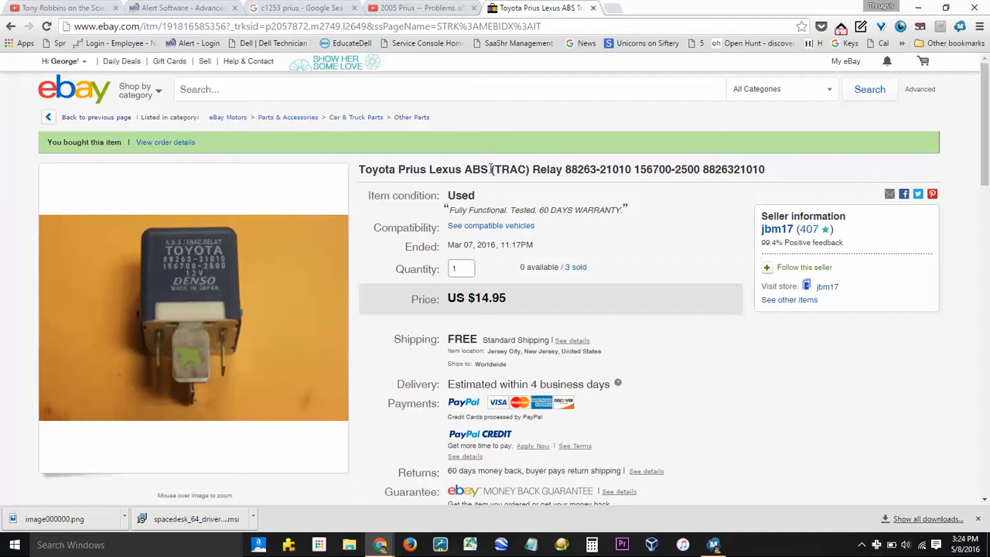
{"action": "mouse_move", "coordinate": [319, 353]}
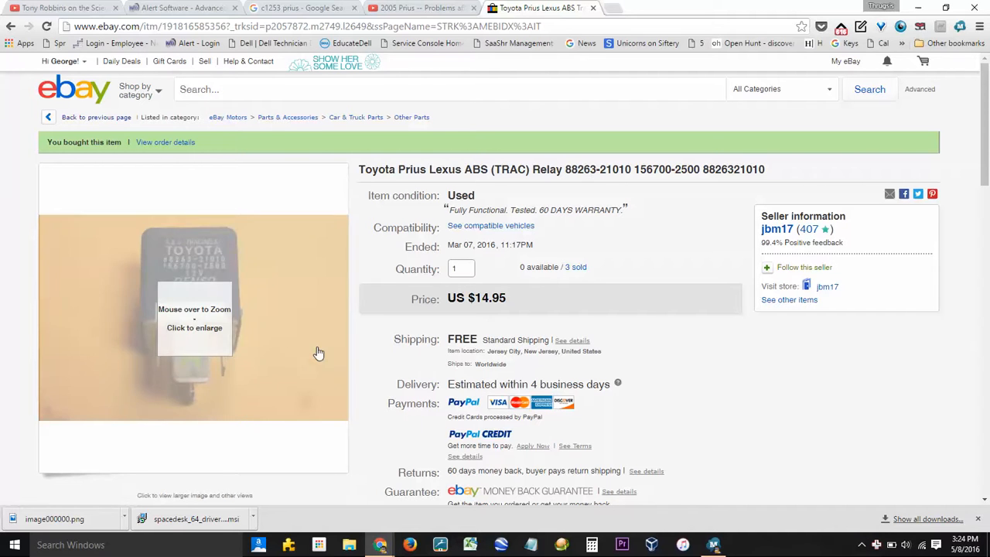
{"action": "mouse_move", "coordinate": [656, 237]}
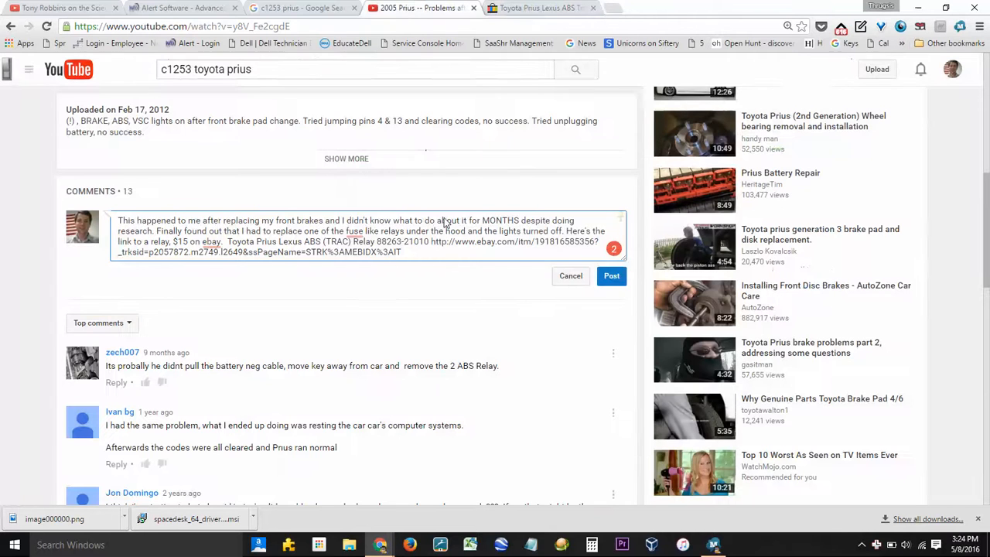
Post the relay-link comment and scroll back up to the paused video
{"action": "left_click", "coordinate": [570, 275]}
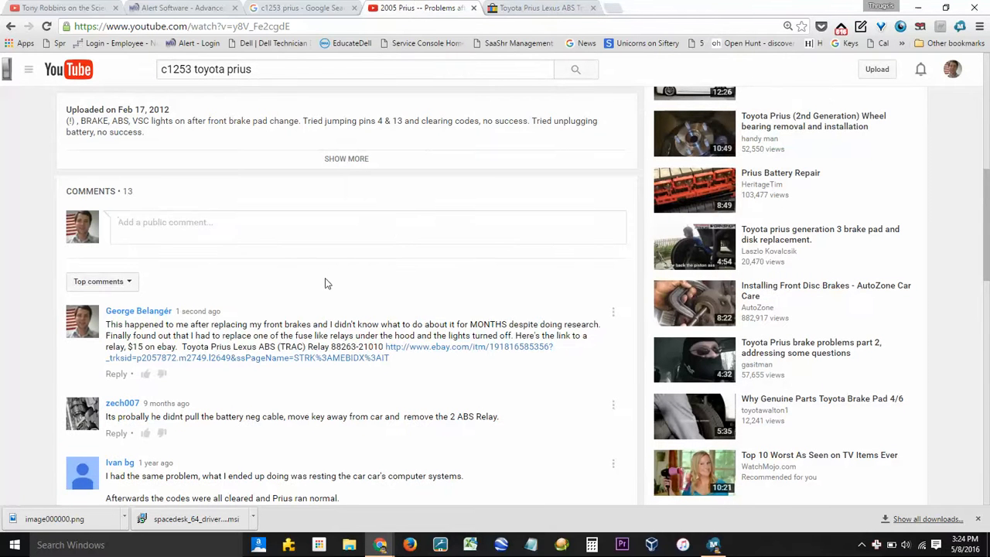
{"action": "scroll", "scroll_direction": "up", "scroll_amount": 3}
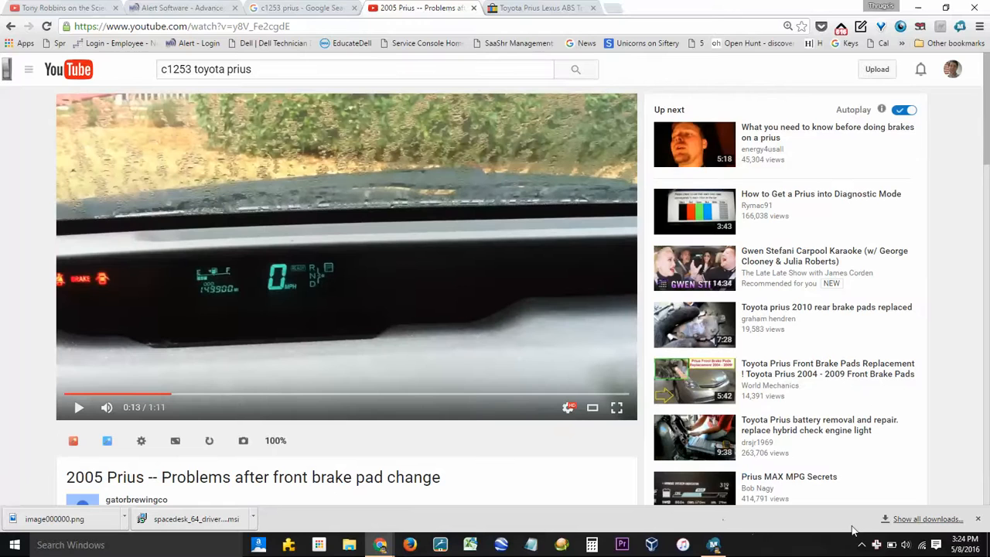